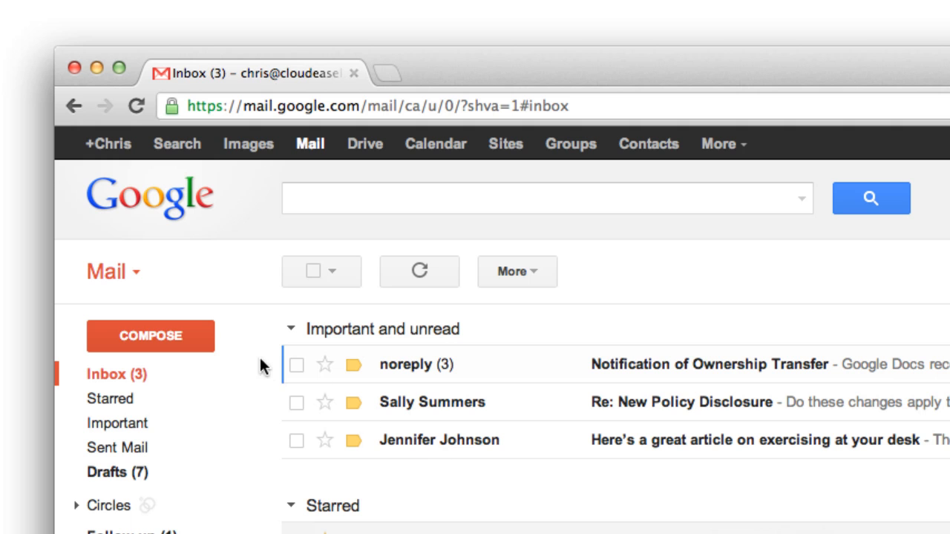
Write the body 'I have a few ideas that I want to share with you.' in the new message
{"action": "type", "text": "I h"}
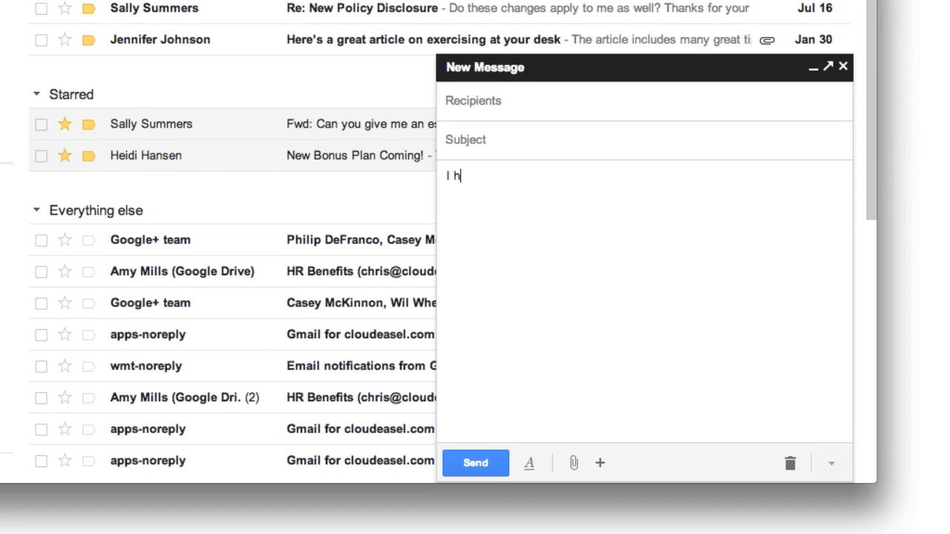
{"action": "type", "text": "ave a few ideas that I want to share"}
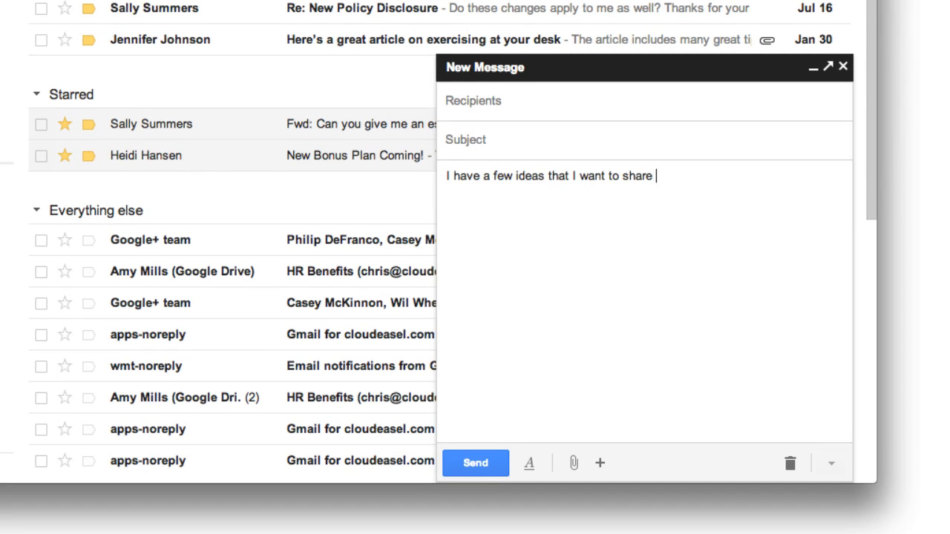
{"action": "type", "text": "with you."}
{"action": "type", "text": "Thanks for sharing, this is gr"}
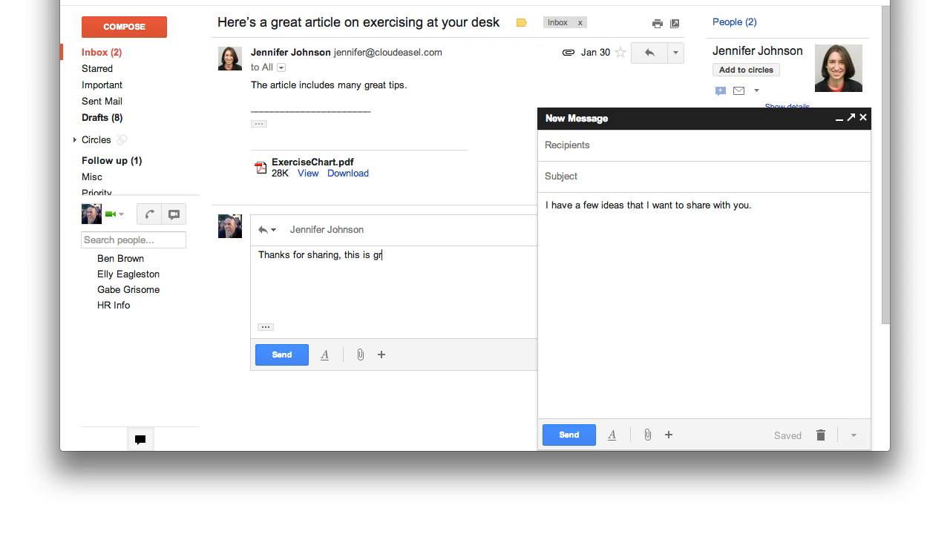
{"action": "type", "text": "eat!"}
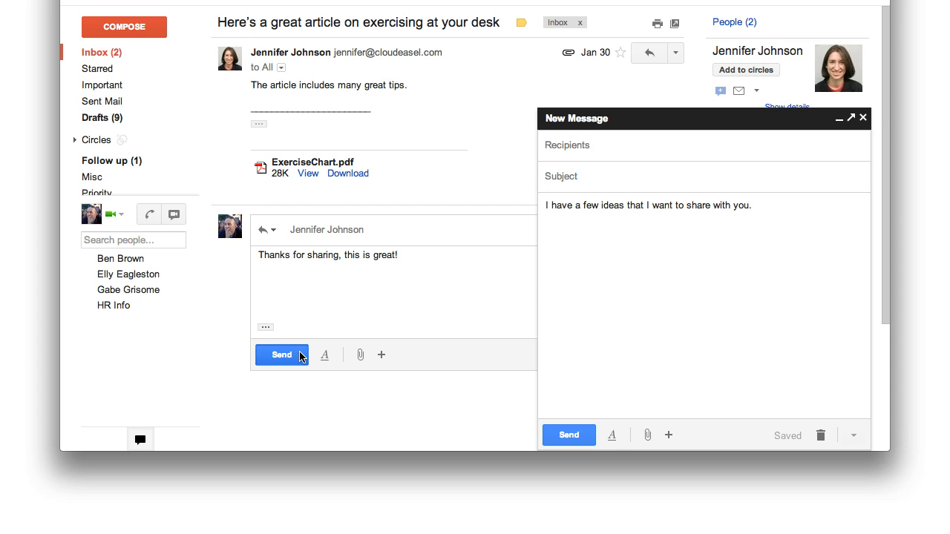
{"action": "left_click", "coordinate": [282, 355]}
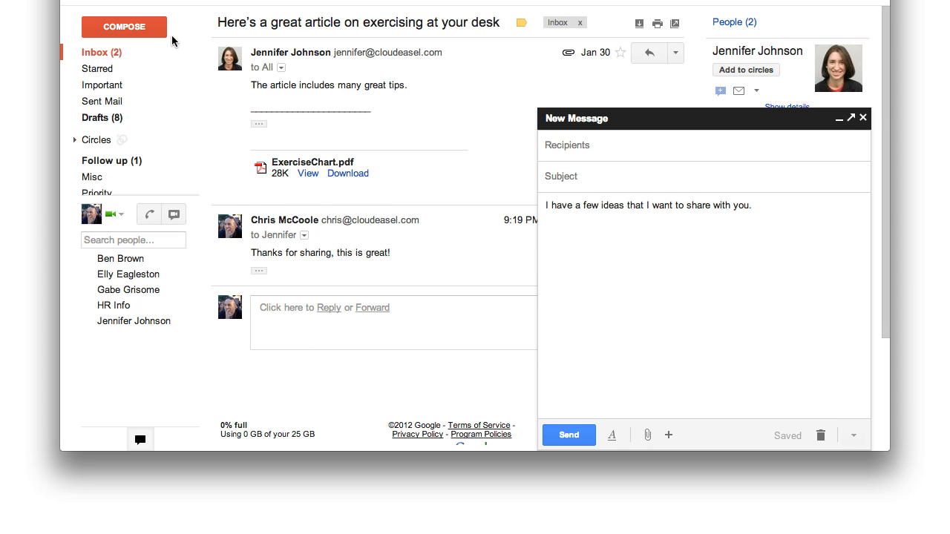
Start another message and pop the ideas draft out into its own window
{"action": "left_click", "coordinate": [125, 27]}
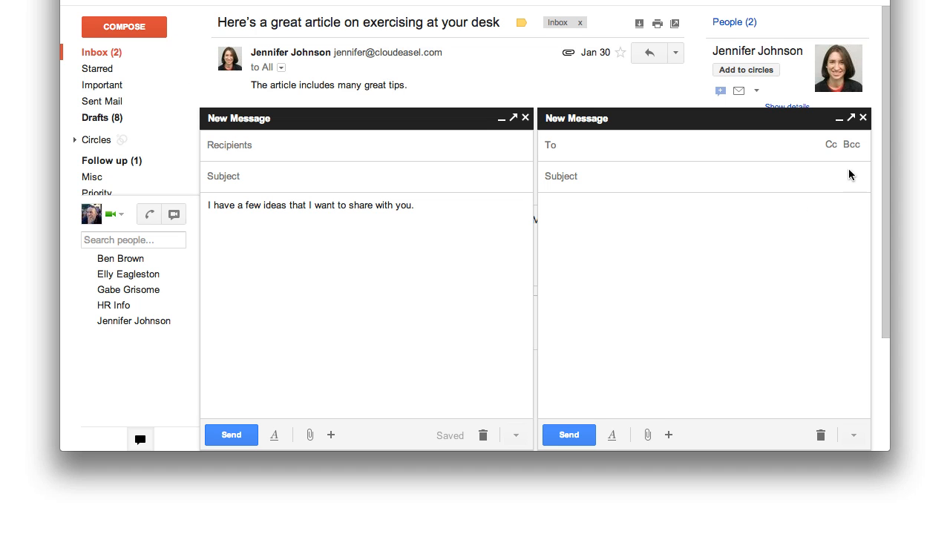
{"action": "left_click", "coordinate": [643, 119]}
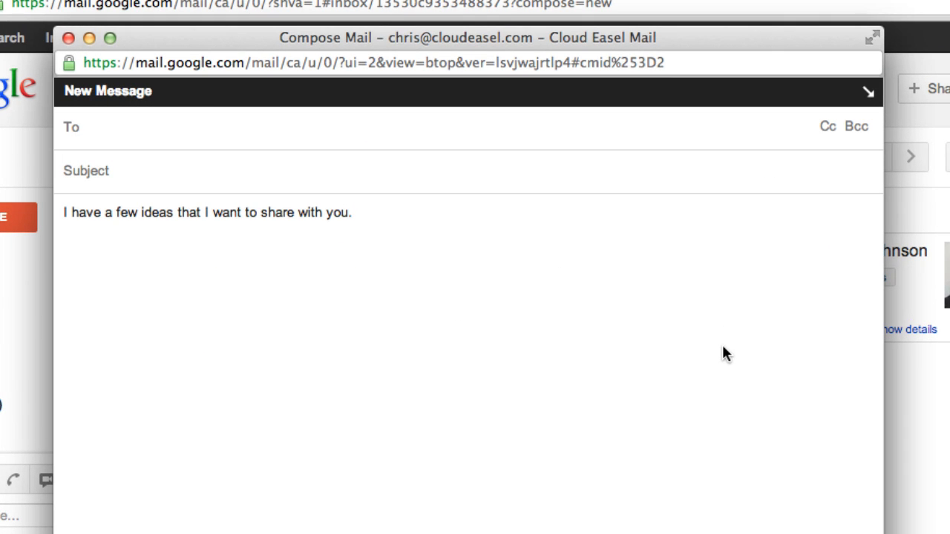
{"action": "type", "text": "je"}
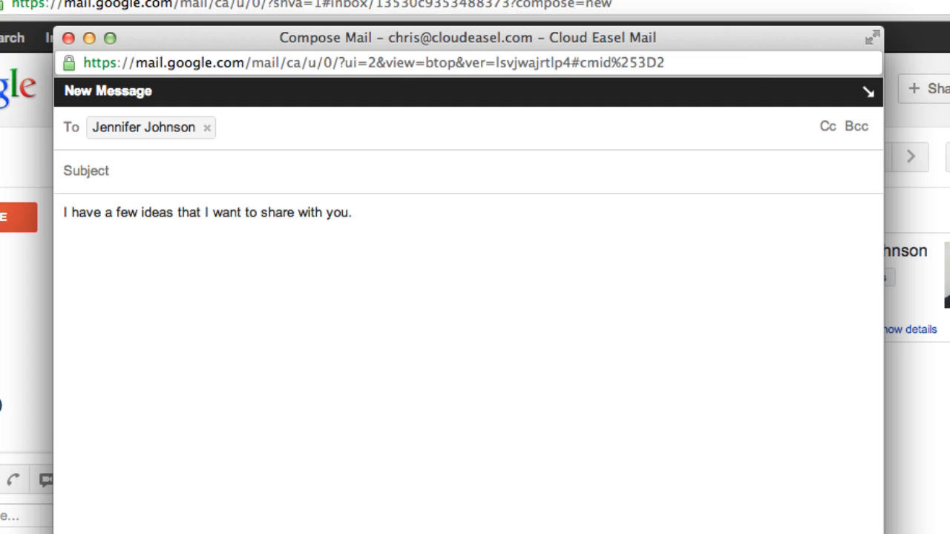
{"action": "mouse_move", "coordinate": [827, 126]}
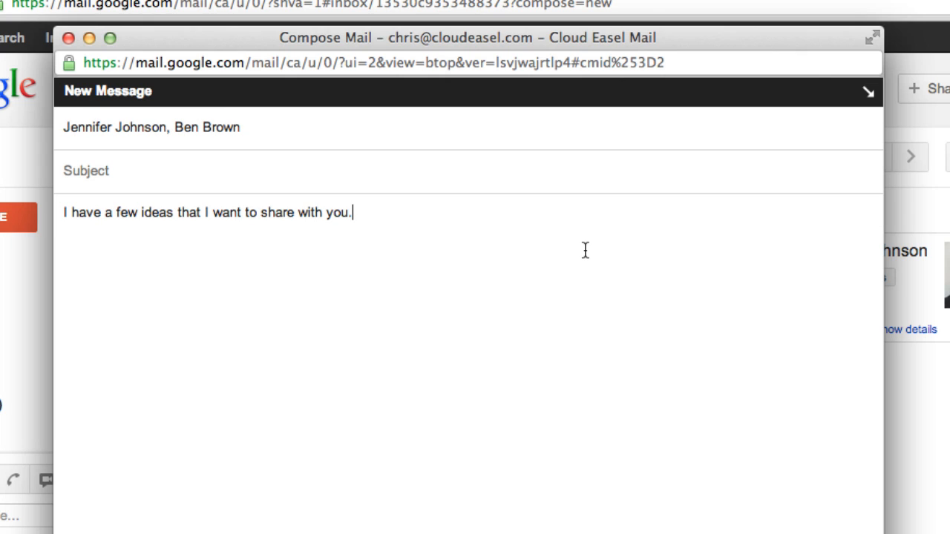
{"action": "mouse_move", "coordinate": [549, 288]}
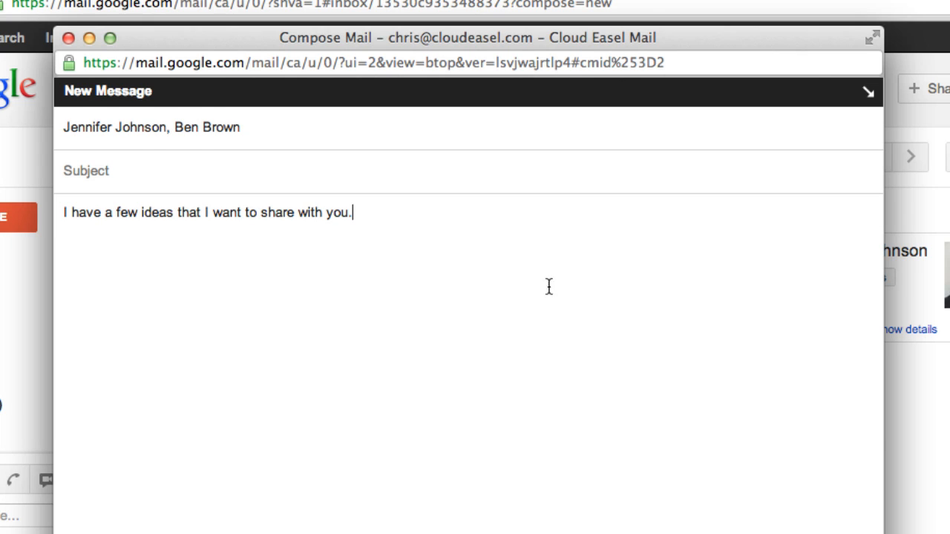
Reveal the draft's formatting options and the extra insert choices for files, photos and links
{"action": "scroll", "scroll_direction": "down", "scroll_amount": 3}
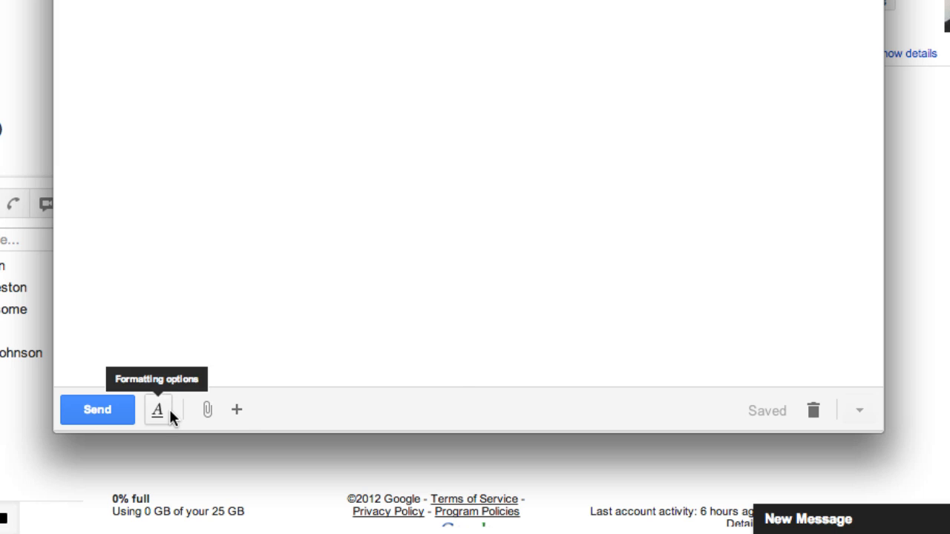
{"action": "left_click", "coordinate": [157, 410]}
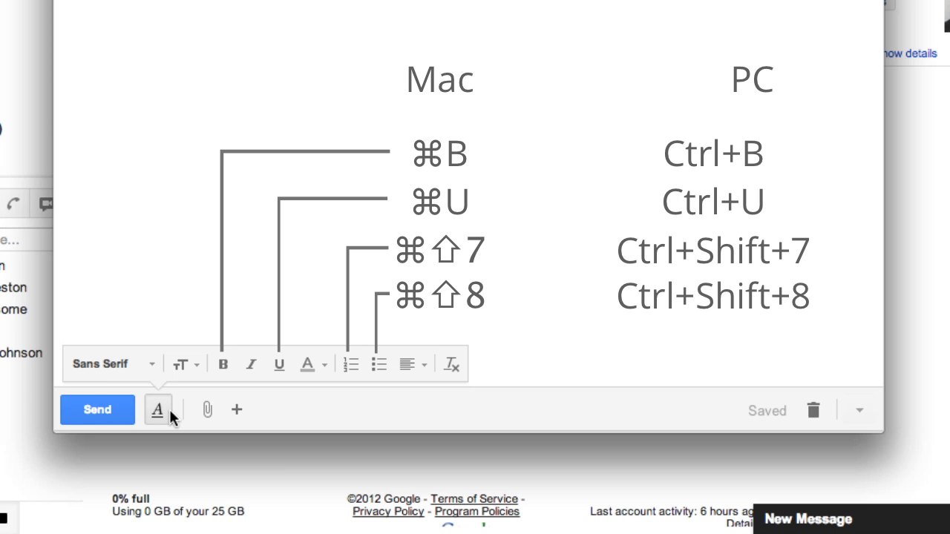
{"action": "left_click", "coordinate": [158, 410]}
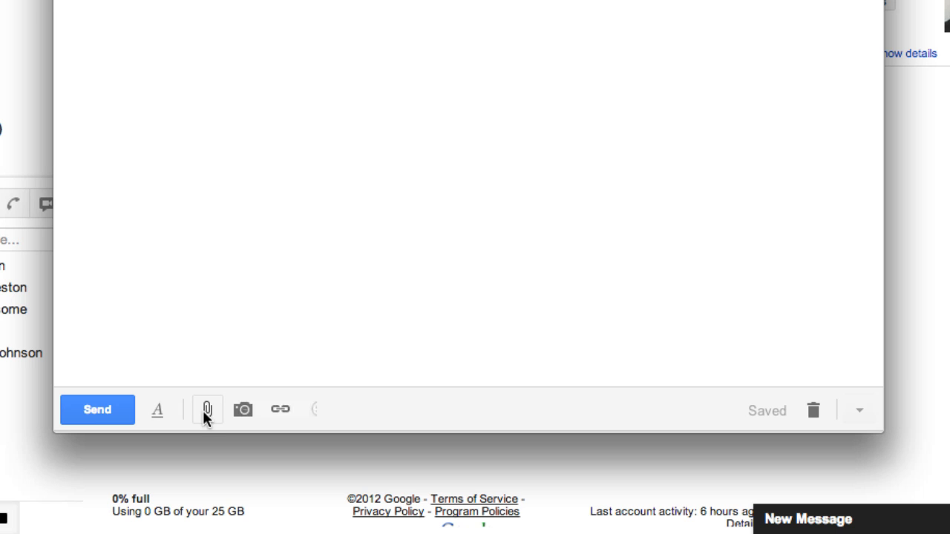
{"action": "mouse_move", "coordinate": [208, 409]}
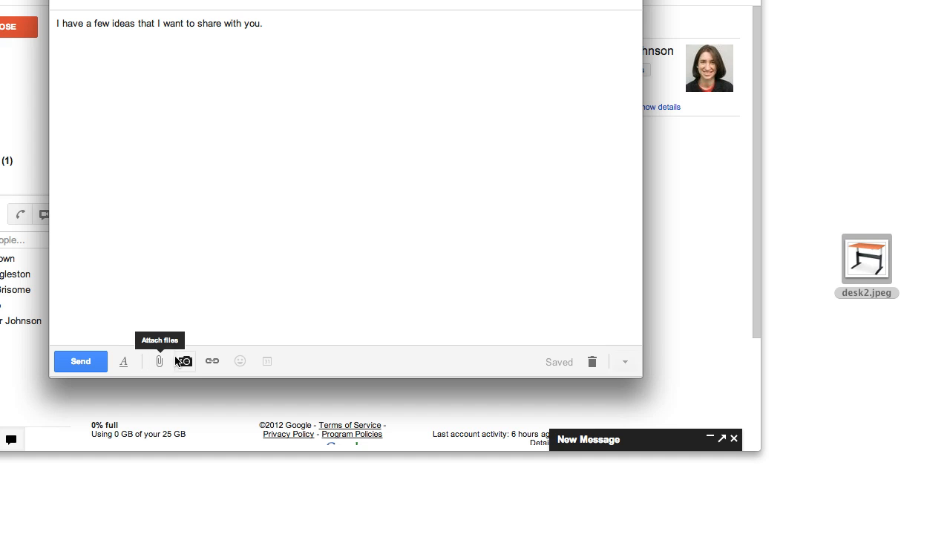
Drag desk2.jpeg from the desktop into the message body
{"action": "left_click_drag", "start_coordinate": [867, 258], "coordinate": [780, 225]}
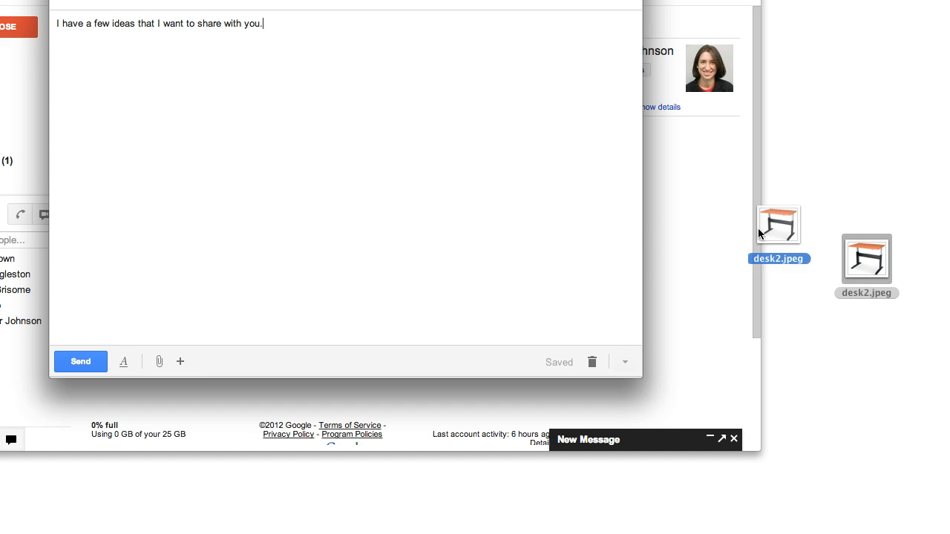
{"action": "left_click_drag", "start_coordinate": [778, 223], "coordinate": [262, 215]}
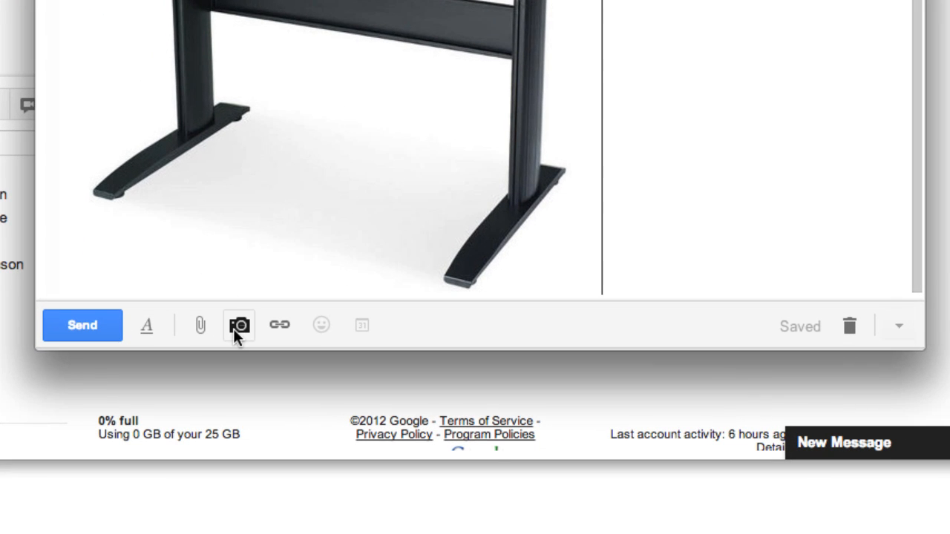
{"action": "mouse_move", "coordinate": [331, 338]}
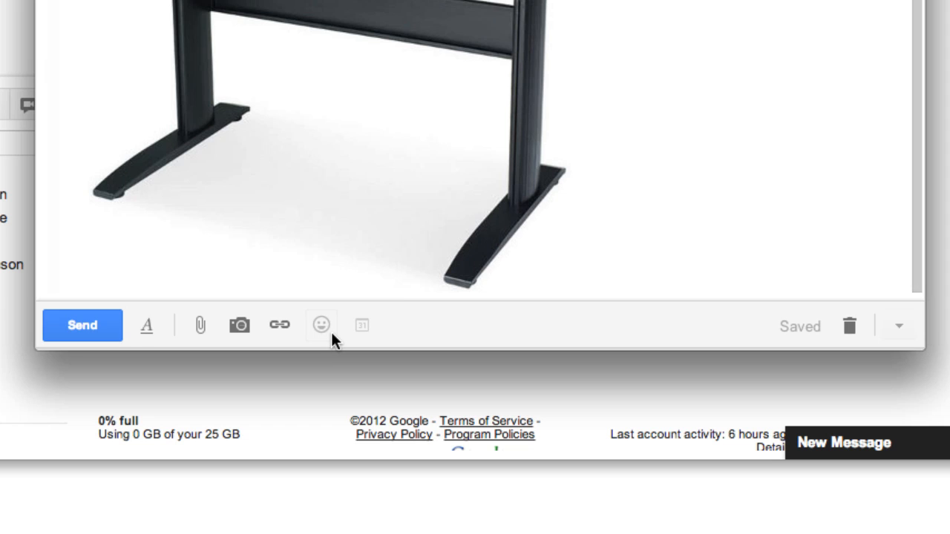
{"action": "mouse_move", "coordinate": [362, 327]}
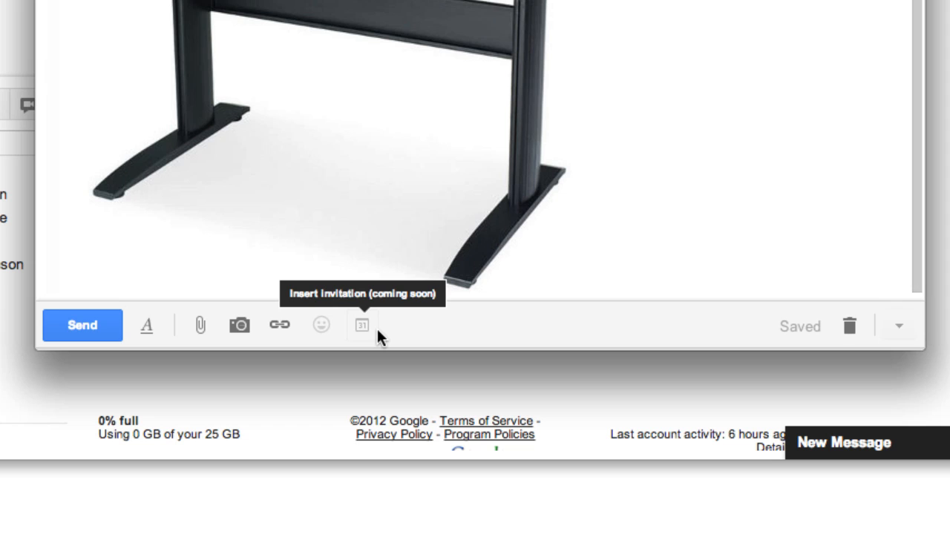
{"action": "mouse_move", "coordinate": [899, 325]}
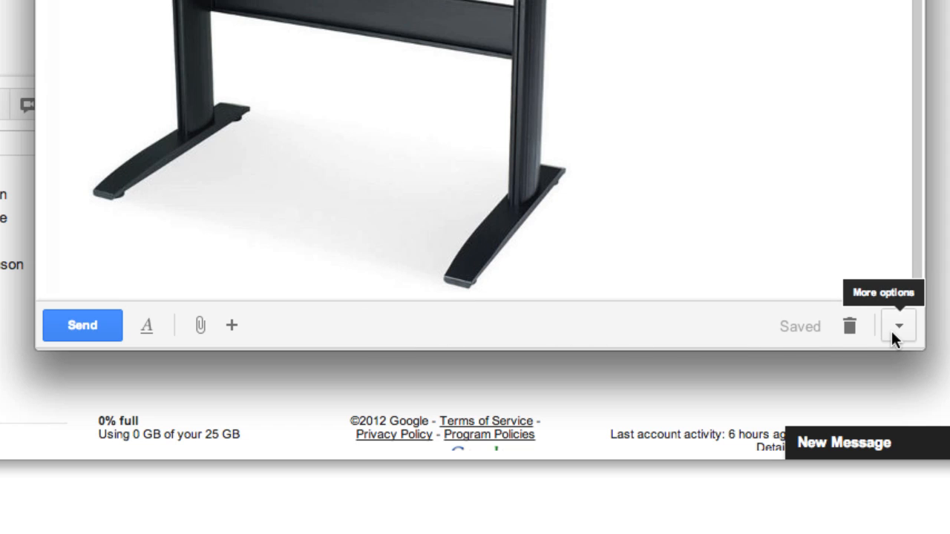
Show the More options list with plain text mode and spell checking
{"action": "left_click", "coordinate": [900, 325]}
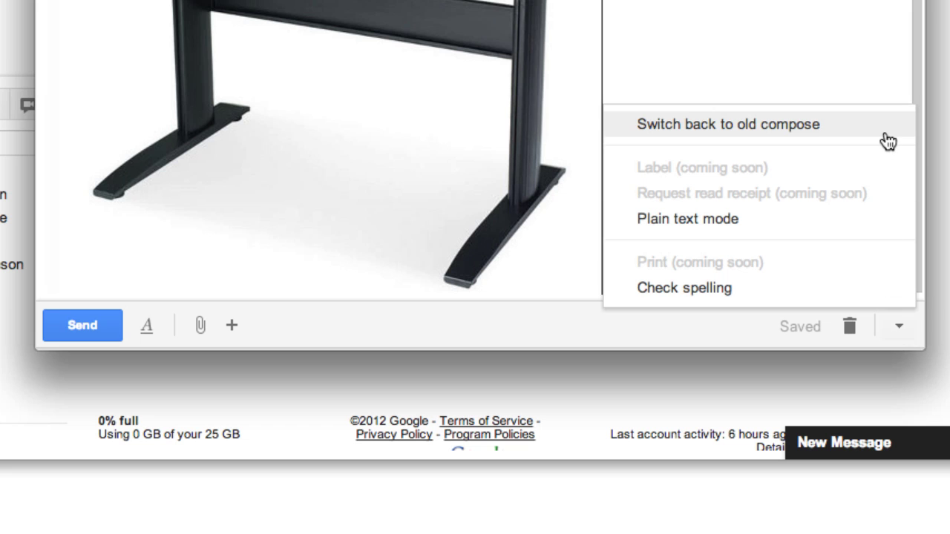